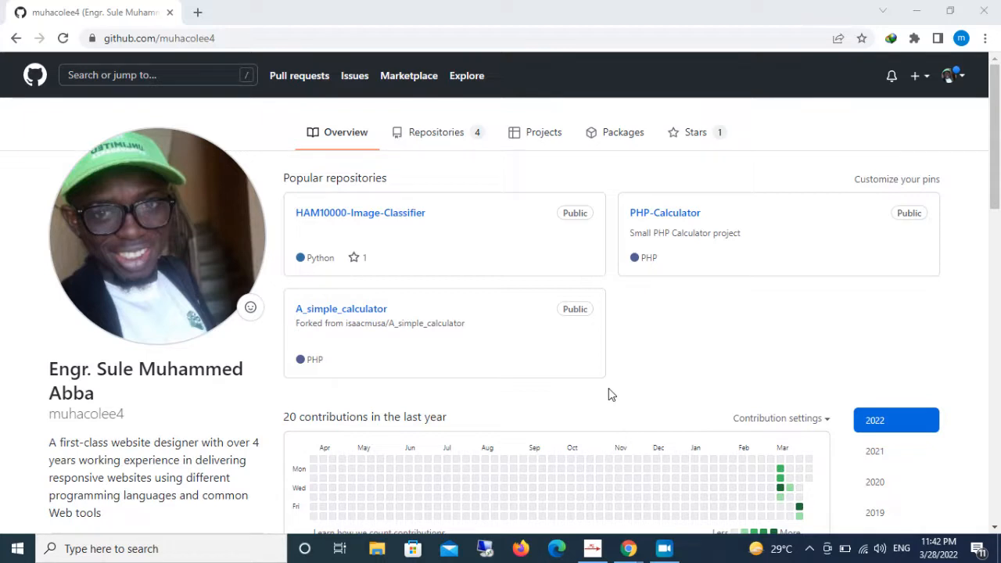
mouse_move(304, 9)
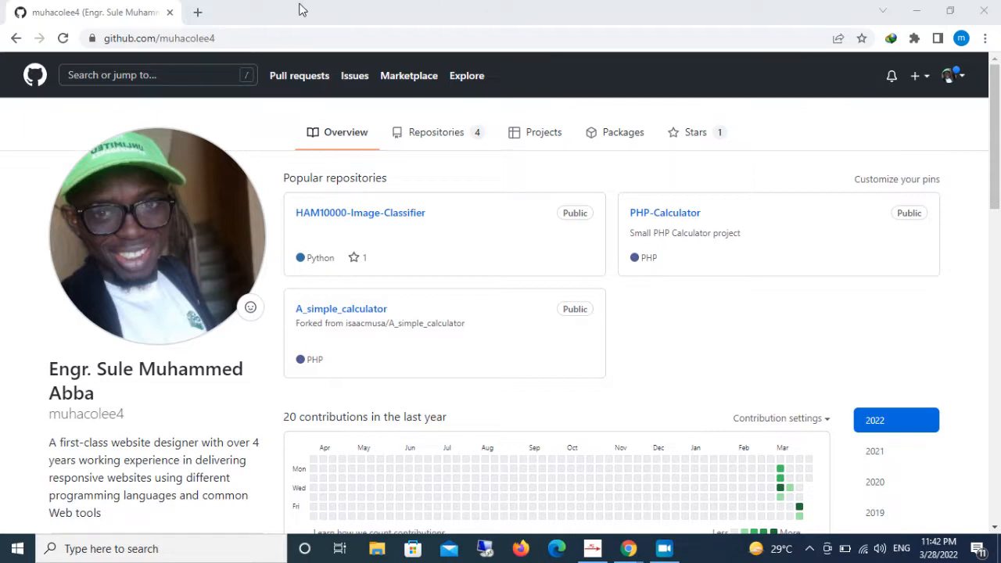
mouse_move(232, 55)
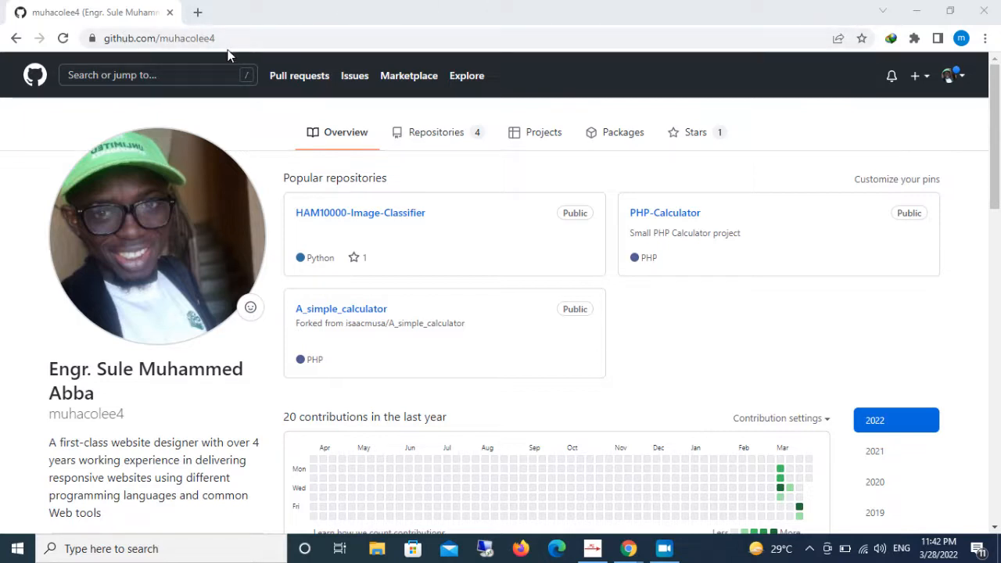
mouse_move(117, 55)
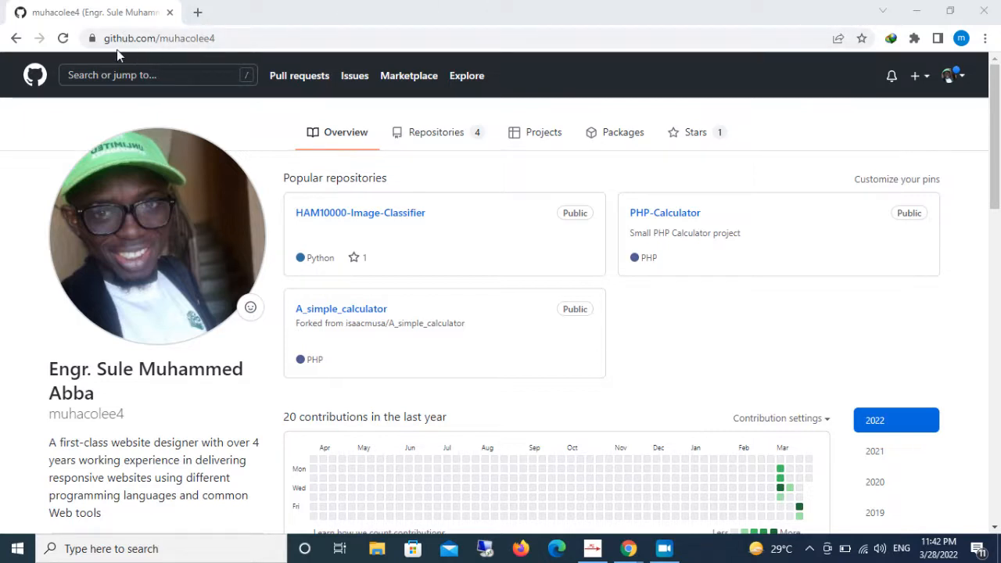
mouse_move(263, 61)
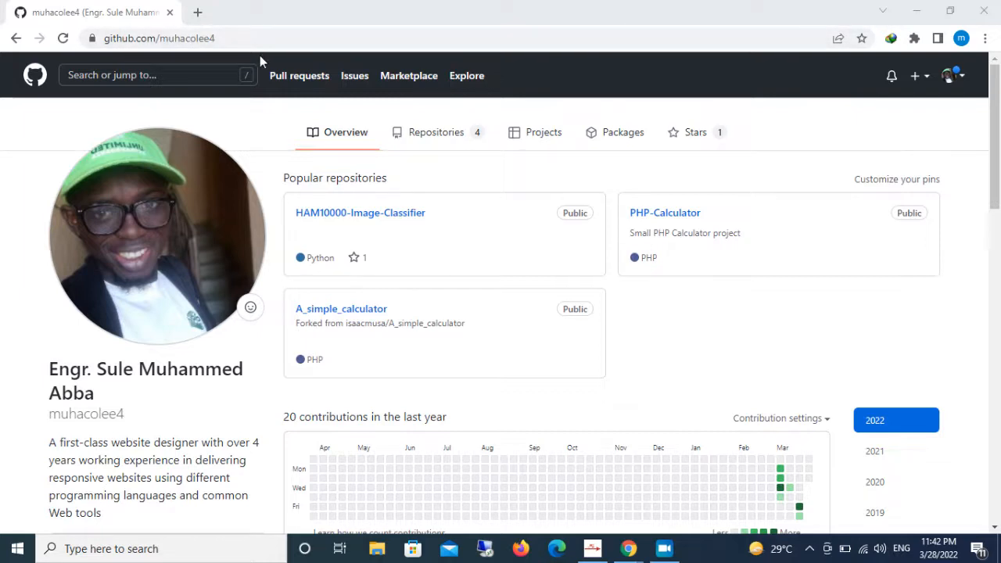
mouse_move(360, 213)
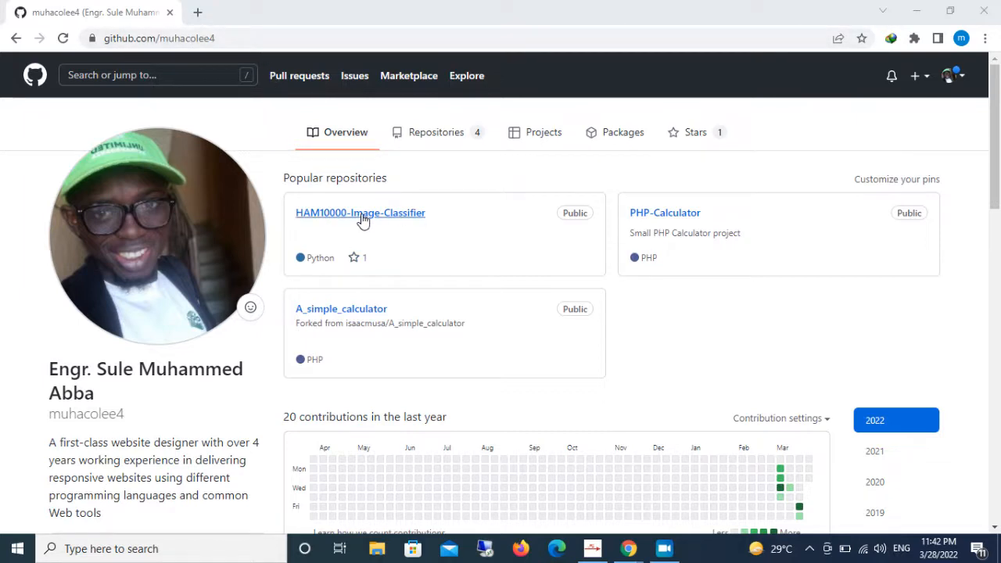
mouse_move(360, 213)
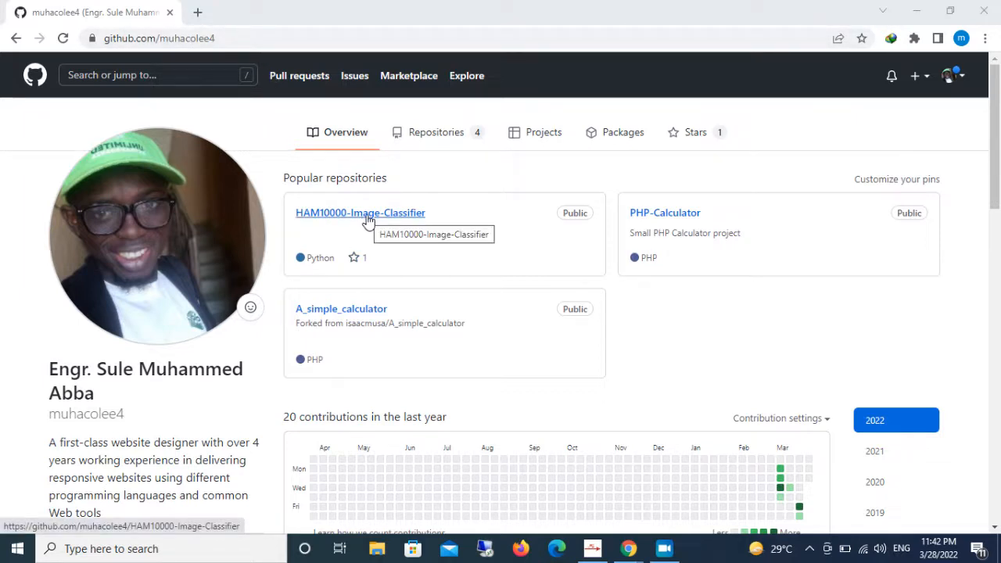
- Open the HAM10000-Image-Classifier repository from the profile's popular repositories
click(360, 213)
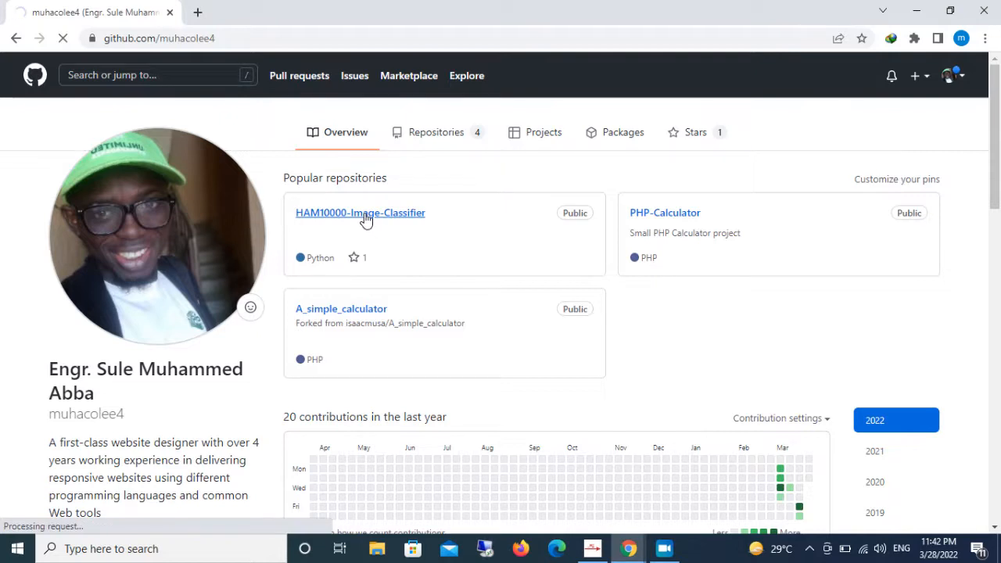
- Show the repository file list with Setup_HAM10000 Image Classifier.exe and class.py
click(360, 213)
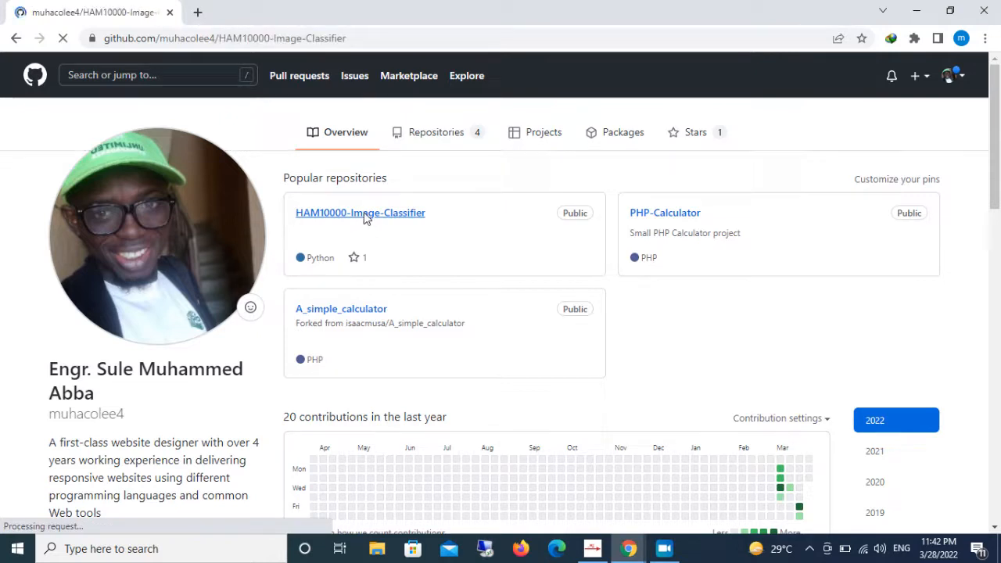
click(360, 212)
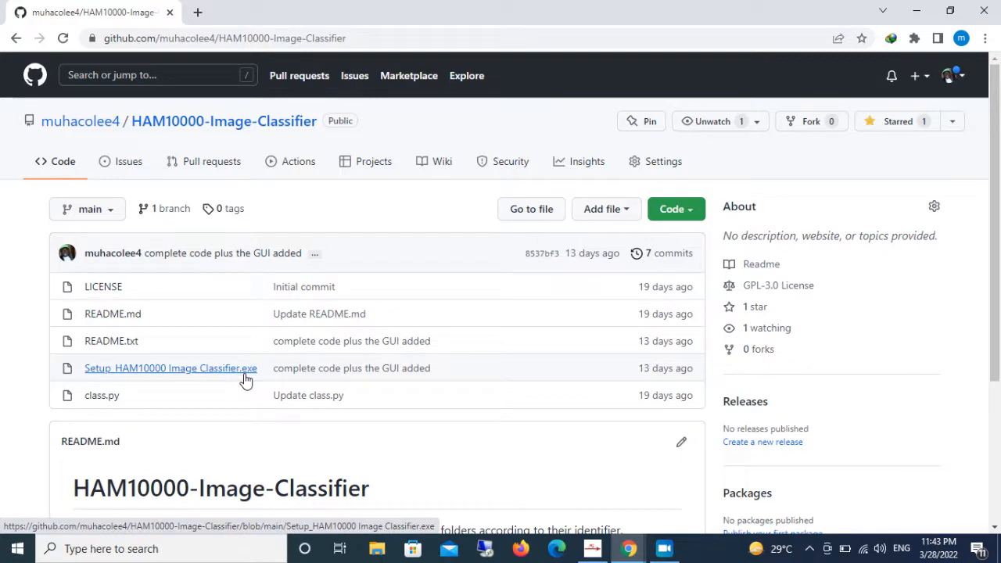
mouse_move(170, 368)
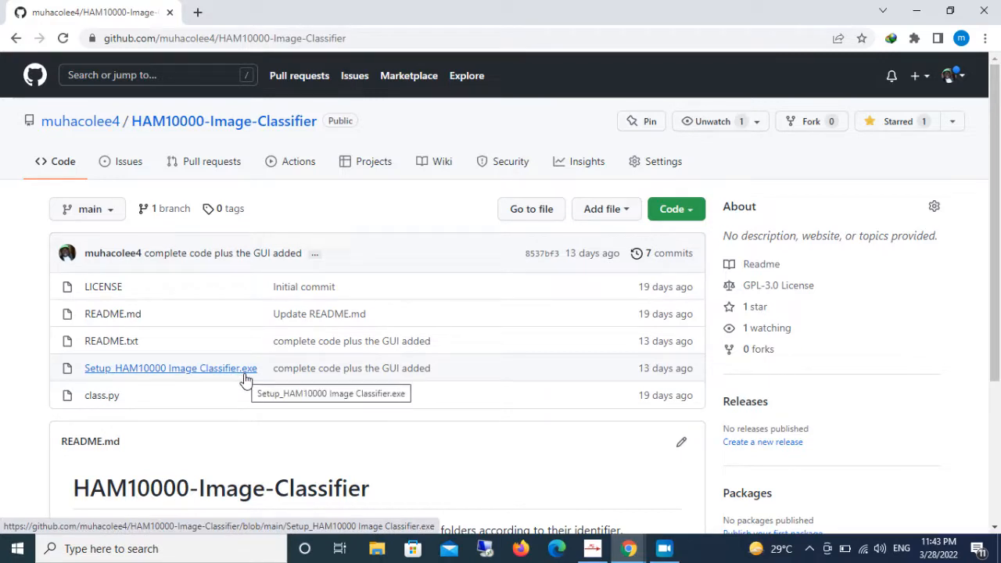
mouse_move(207, 371)
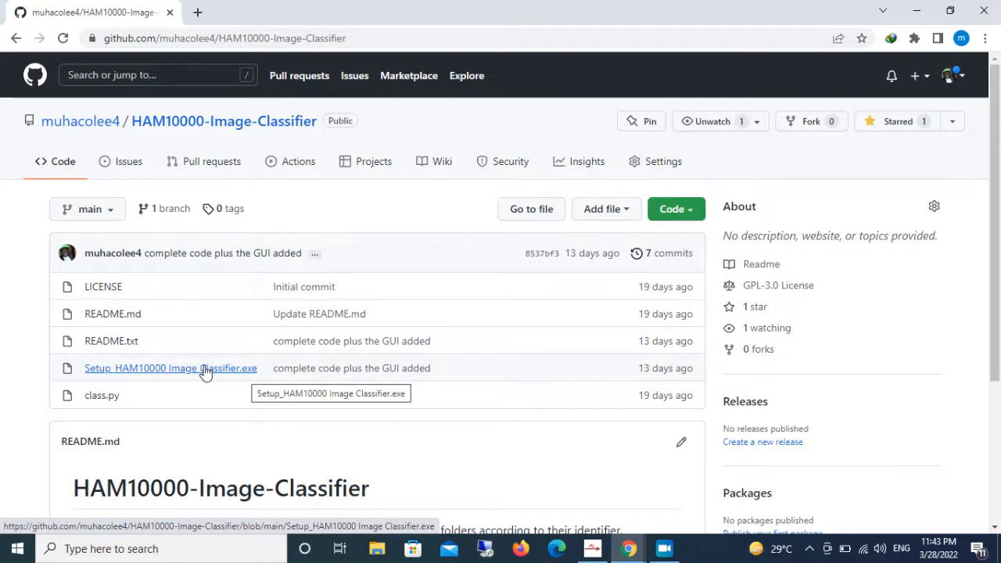
mouse_move(102, 395)
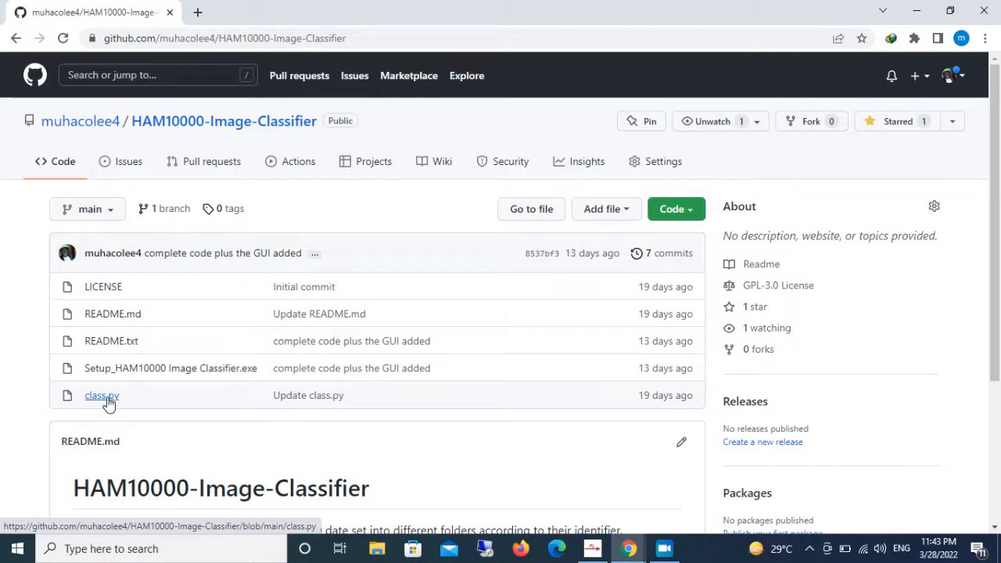
mouse_move(108, 399)
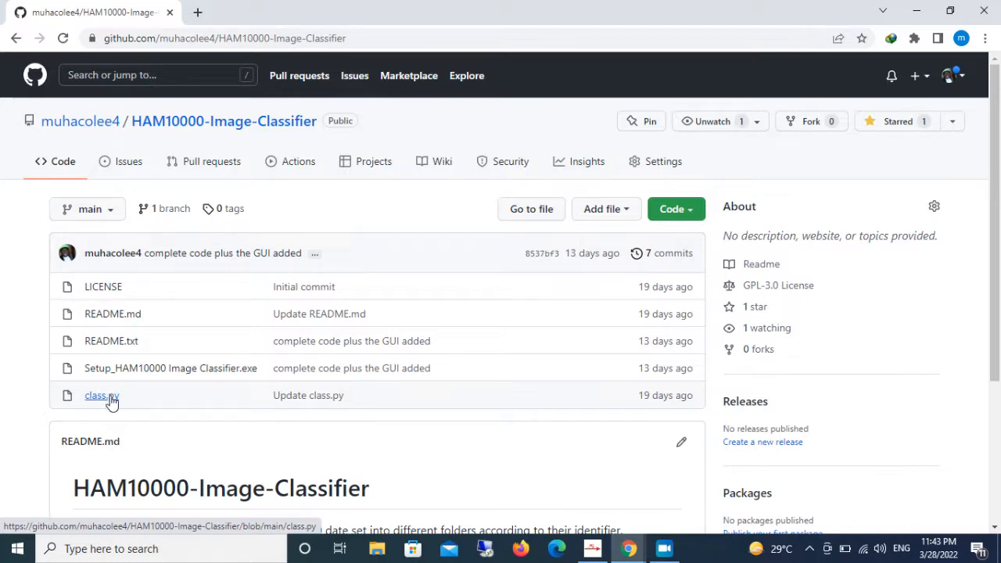
mouse_move(102, 394)
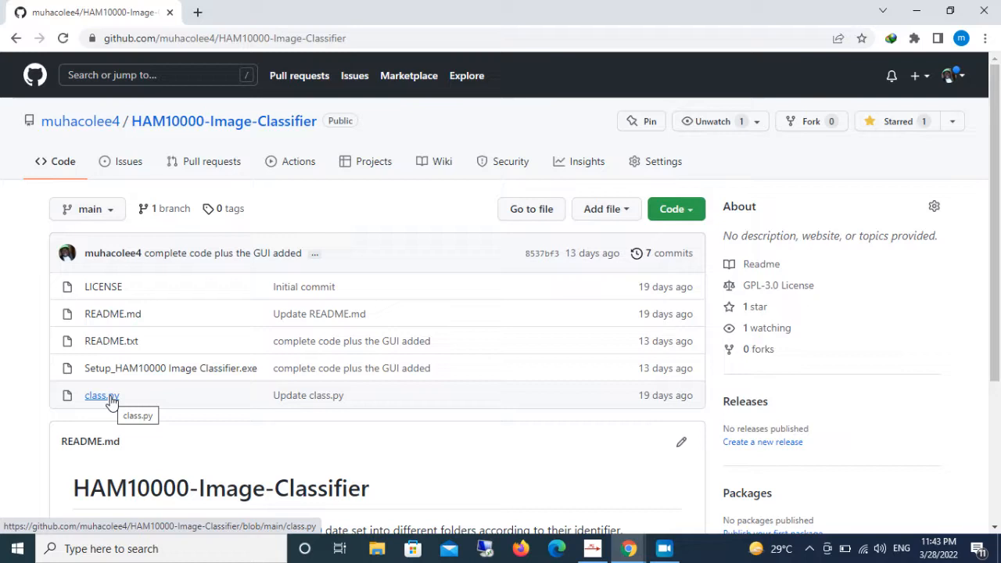
mouse_move(102, 394)
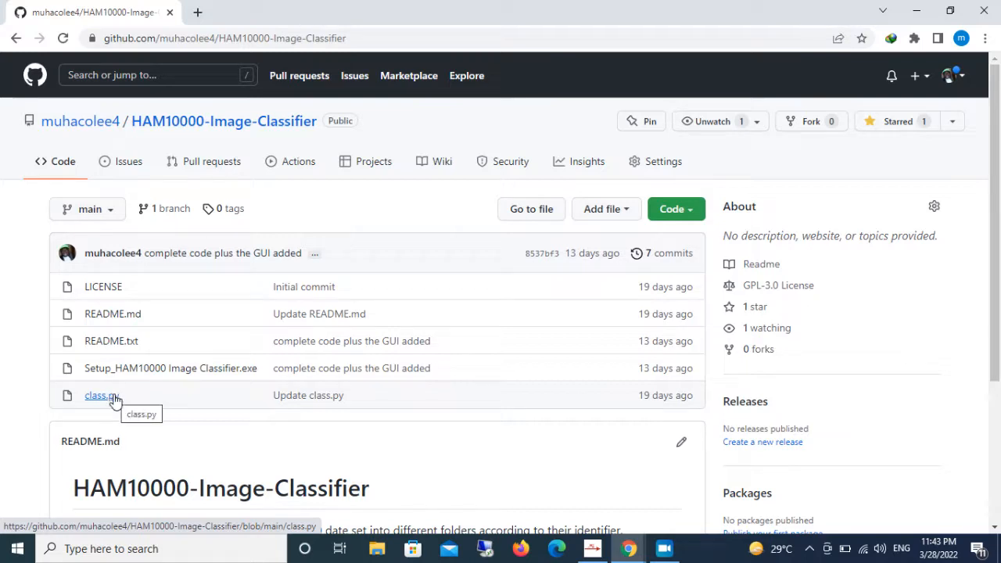
mouse_move(101, 394)
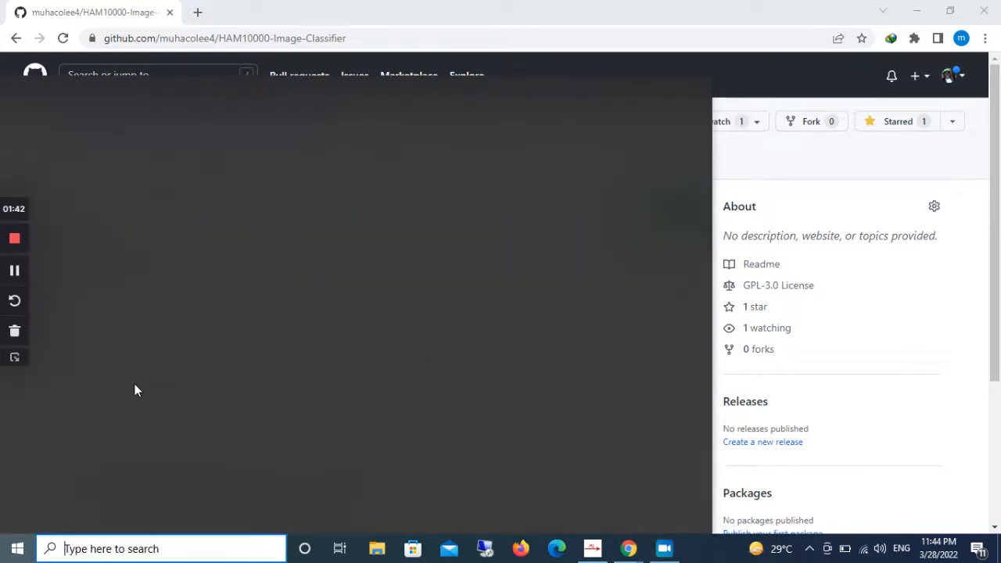
- Launch HAM10000 Image Classifier from the Start menu's Recently added list
click(16, 547)
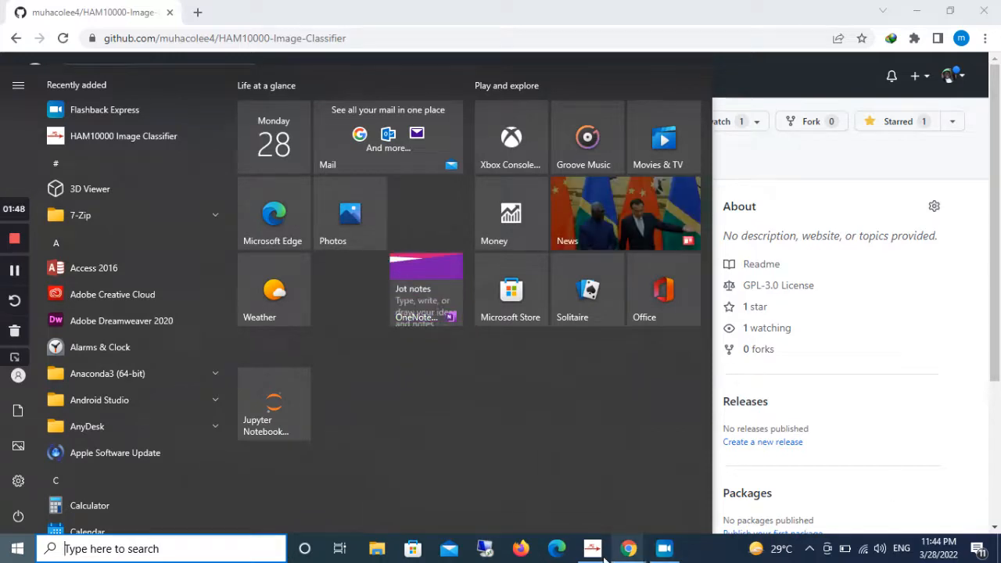
click(592, 548)
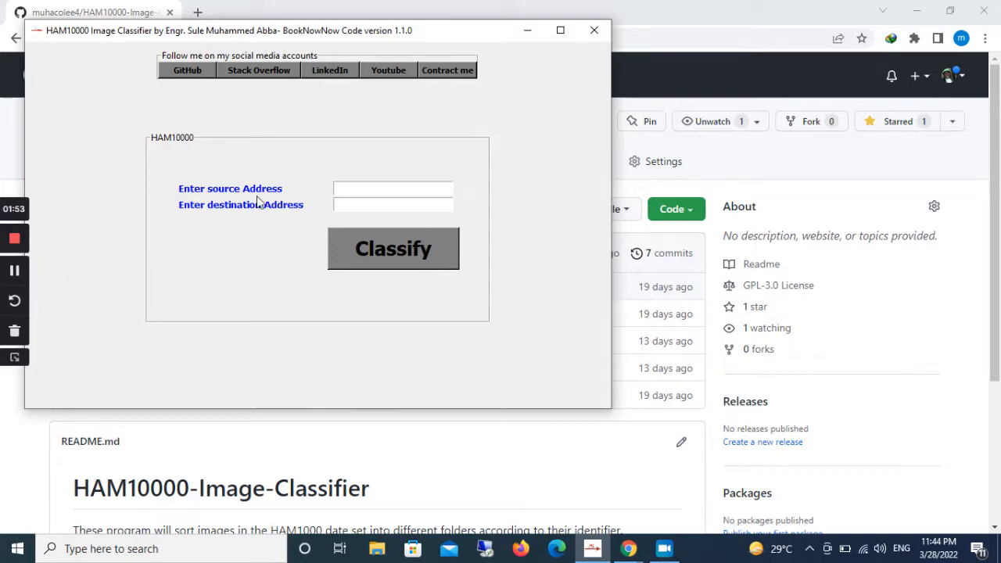
mouse_move(274, 207)
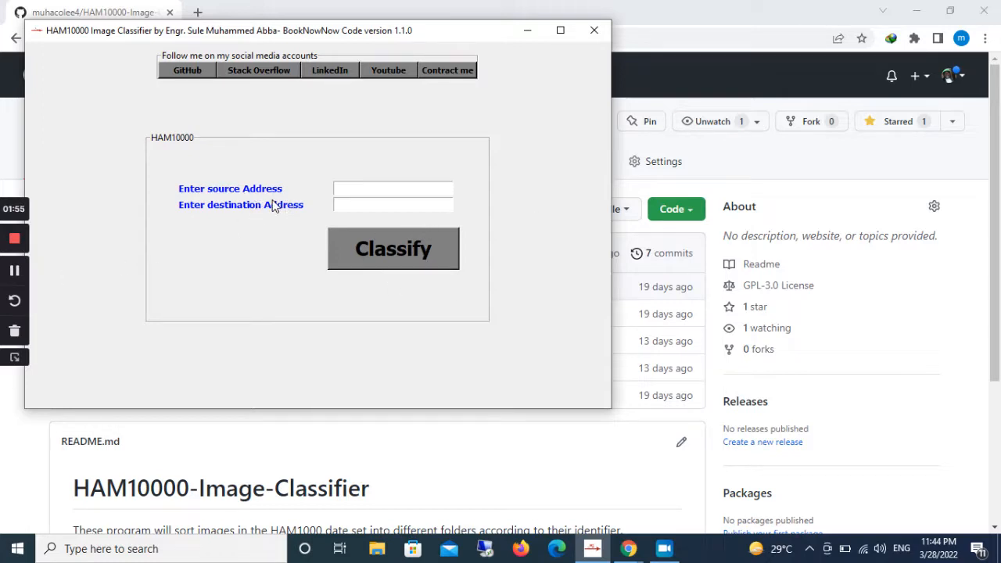
mouse_move(238, 228)
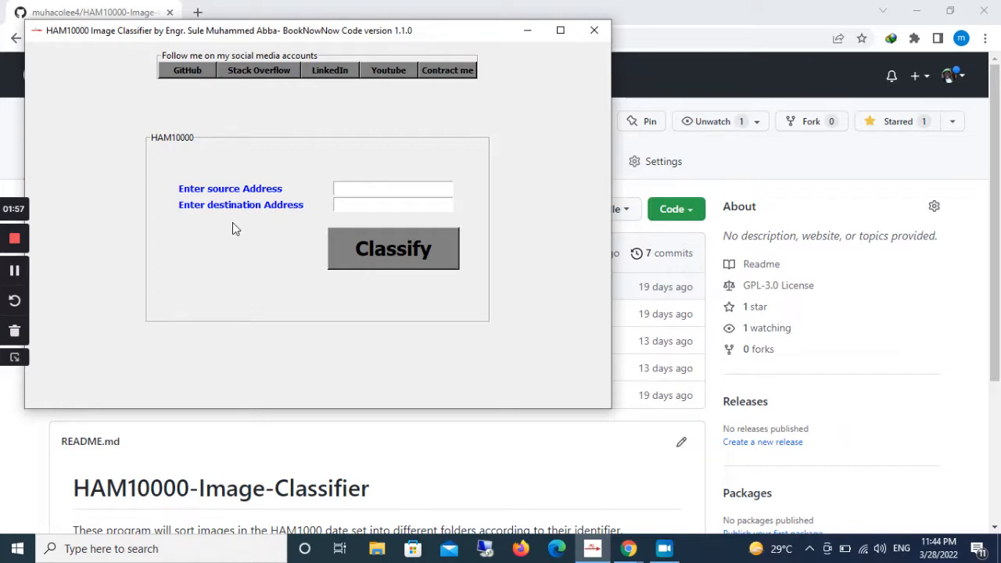
mouse_move(219, 260)
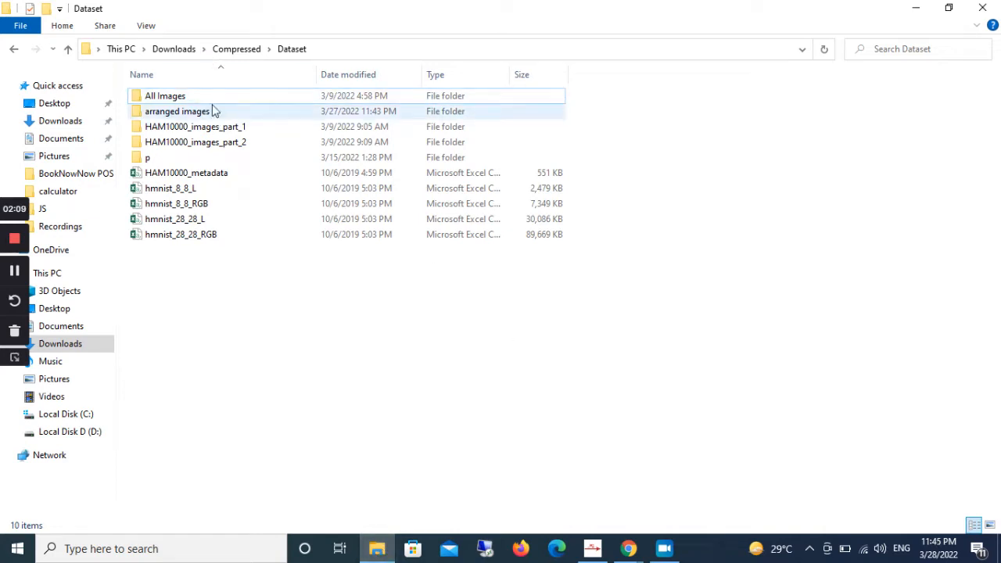
- Open the All Images folder holding the 10,015 ISIC lesion images
click(166, 96)
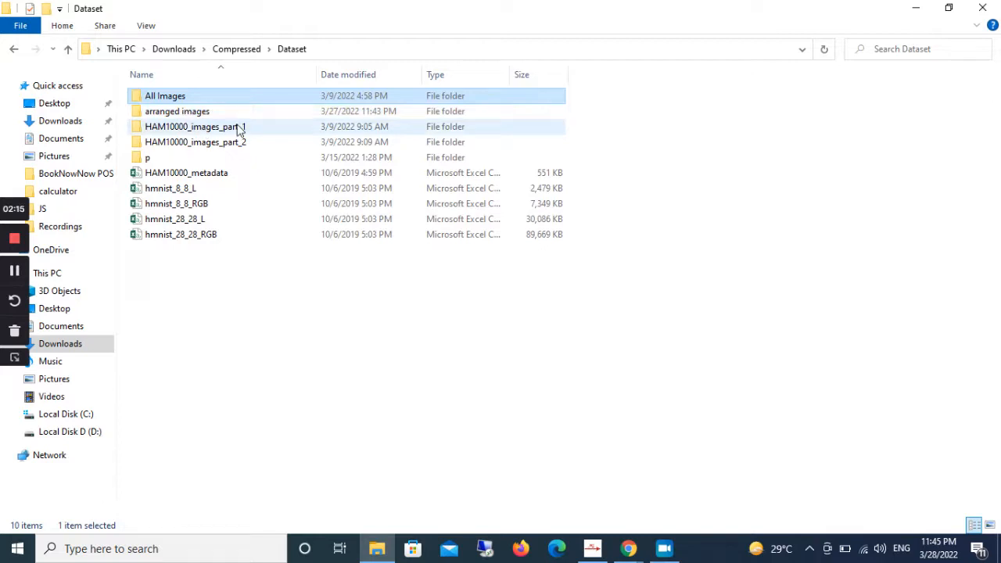
mouse_move(269, 147)
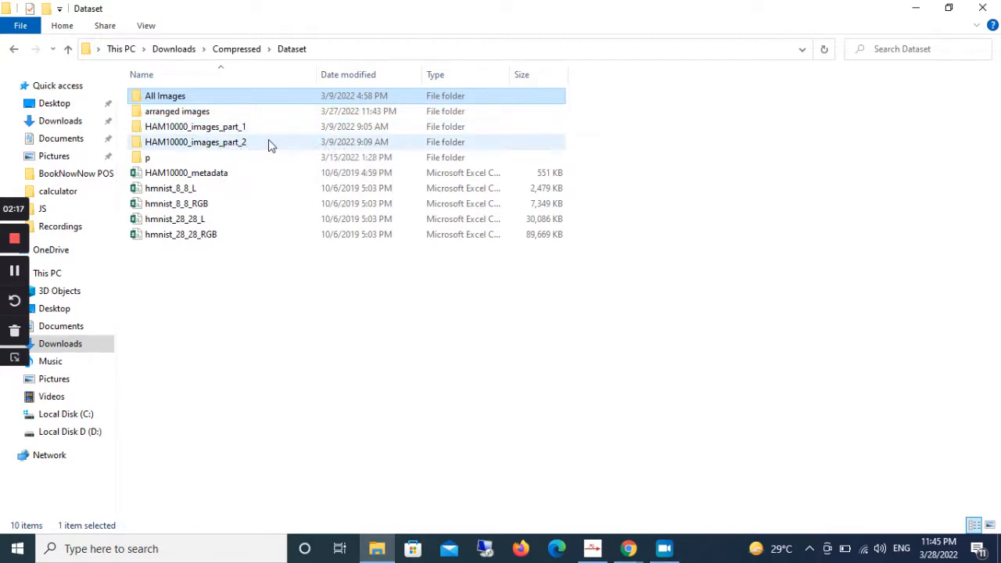
mouse_move(195, 126)
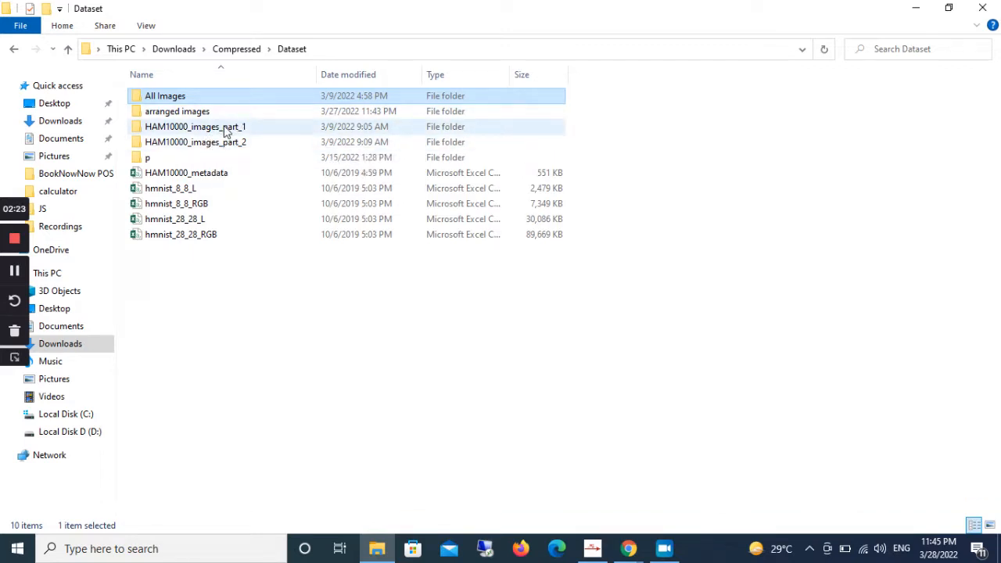
click(166, 96)
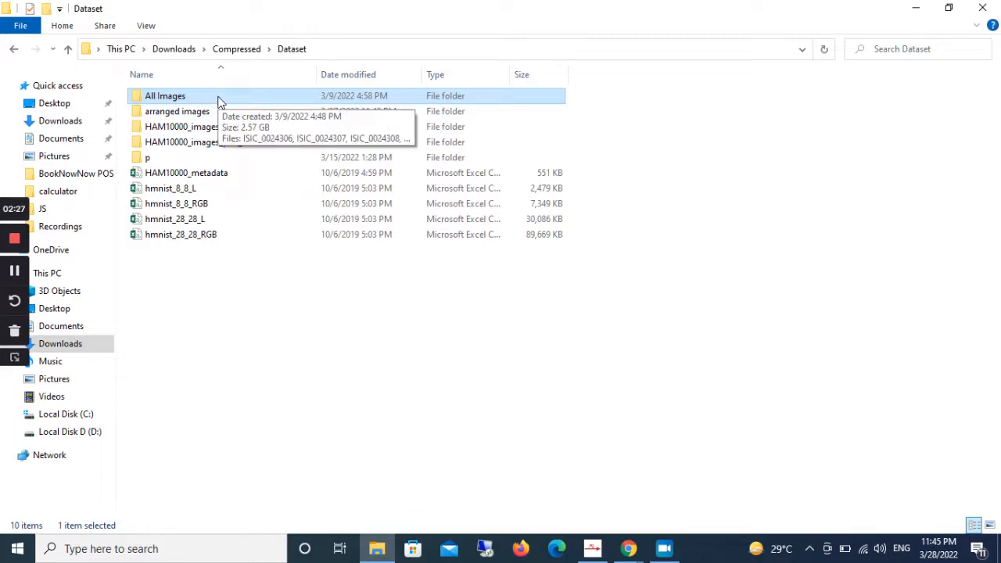
double_click(164, 96)
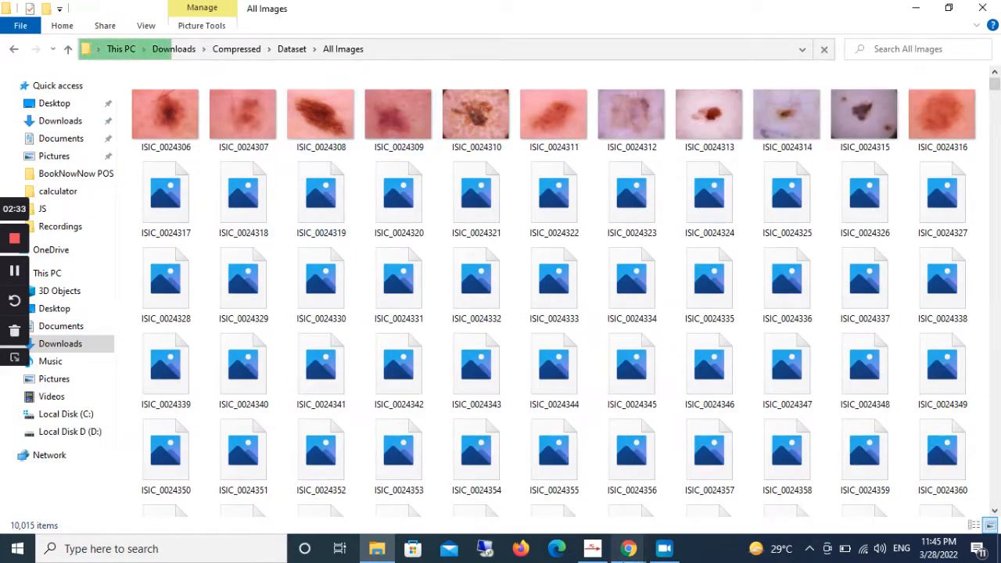
- Bring the All Images folder window forward and reveal its full path in the address bar
click(593, 548)
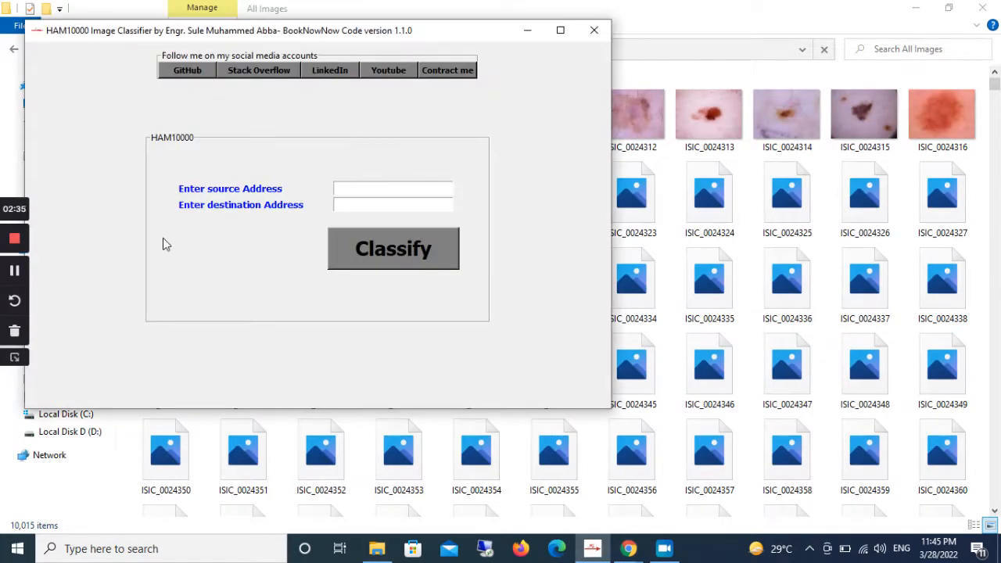
mouse_move(297, 194)
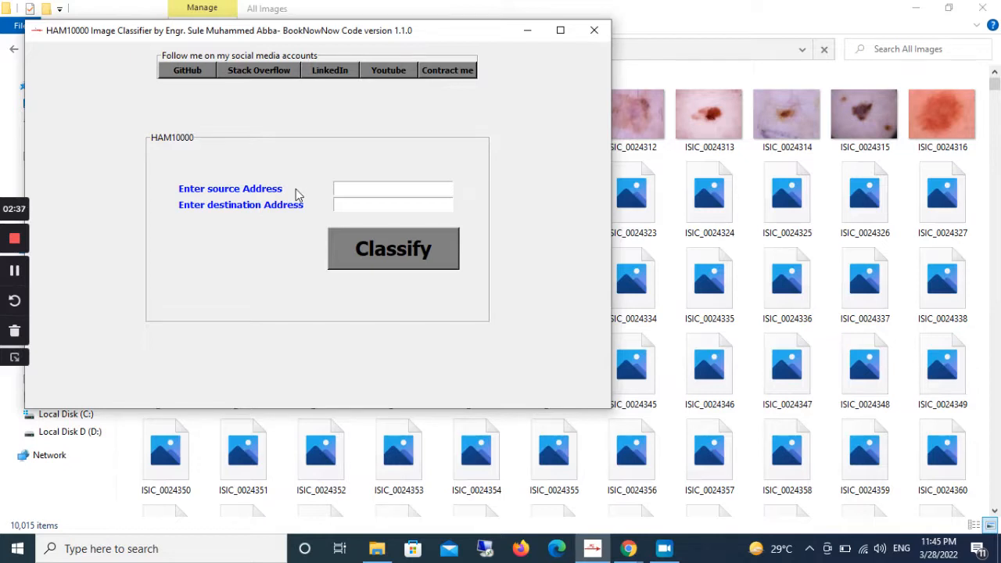
mouse_move(266, 216)
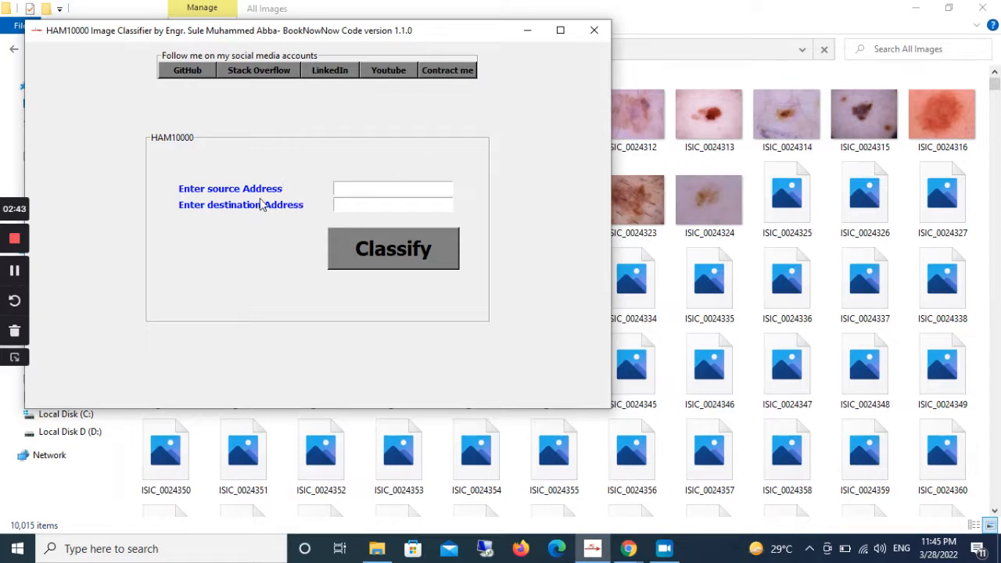
click(595, 29)
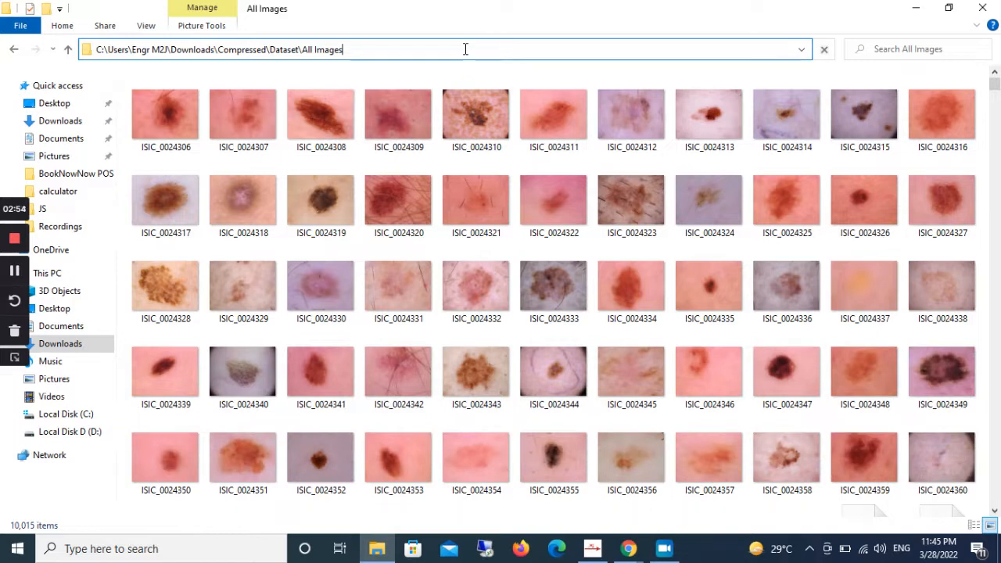
- Go up from All Images to the Dataset folder
click(438, 49)
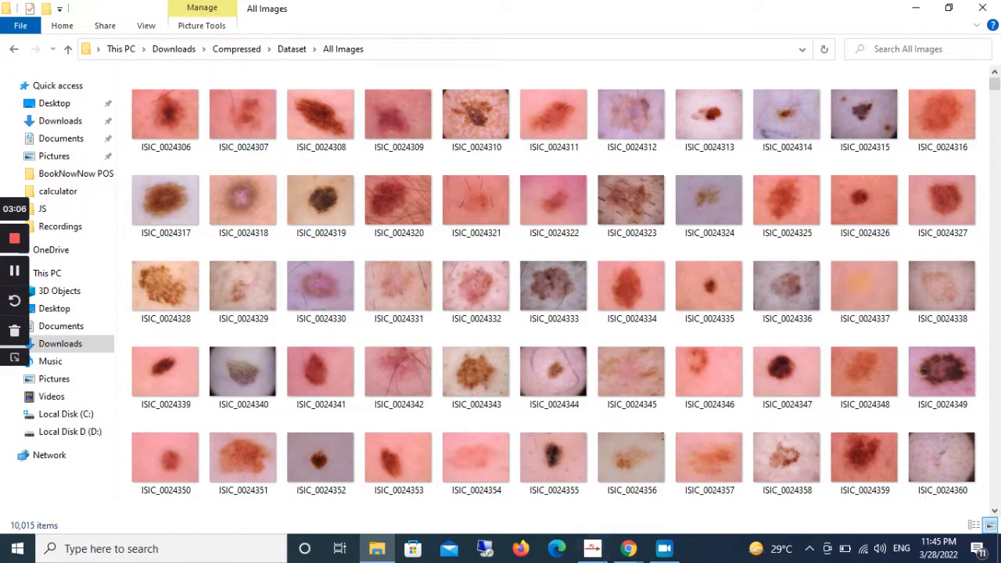
click(166, 369)
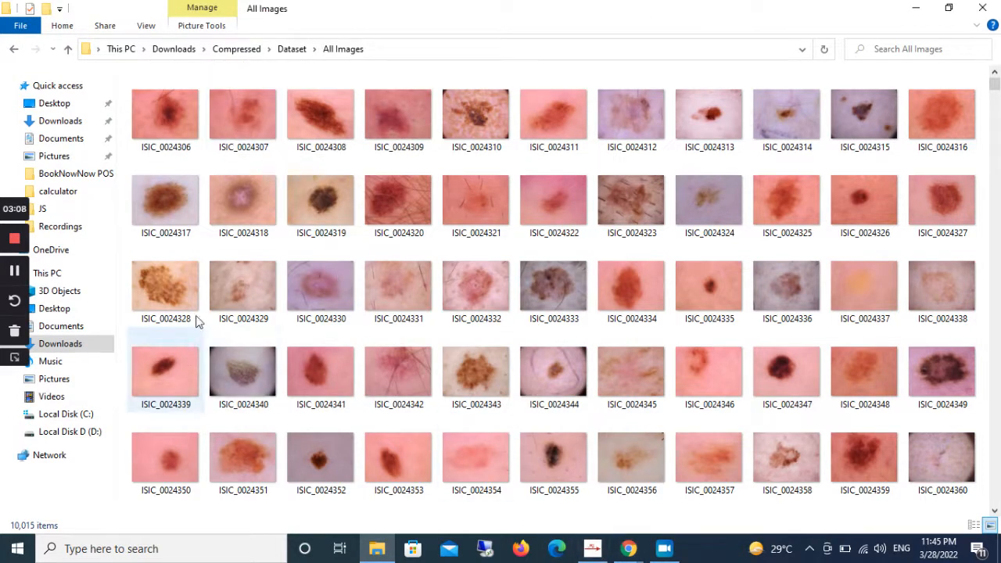
click(291, 48)
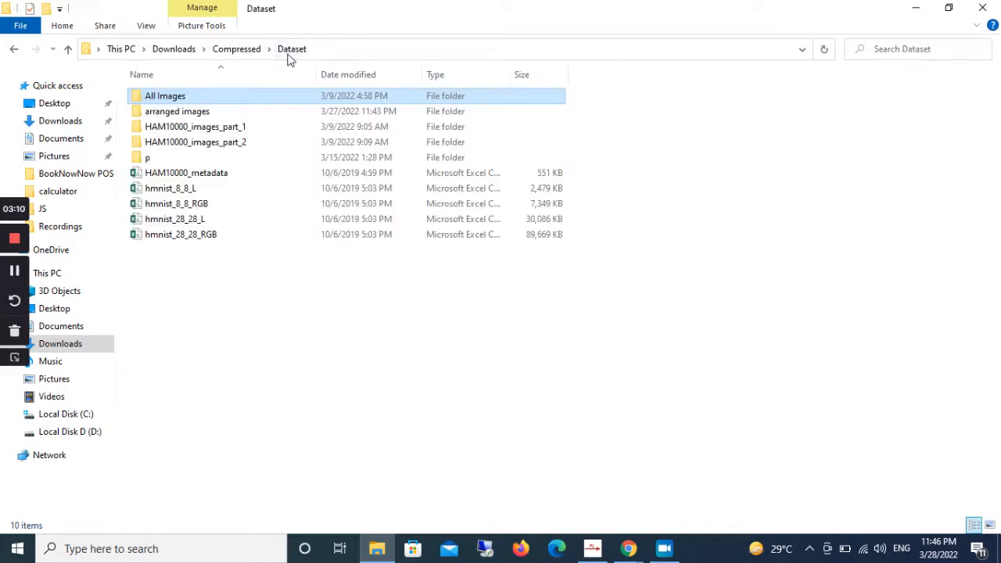
- Check the seven class subfolders inside arranged images, then return to Dataset
click(177, 111)
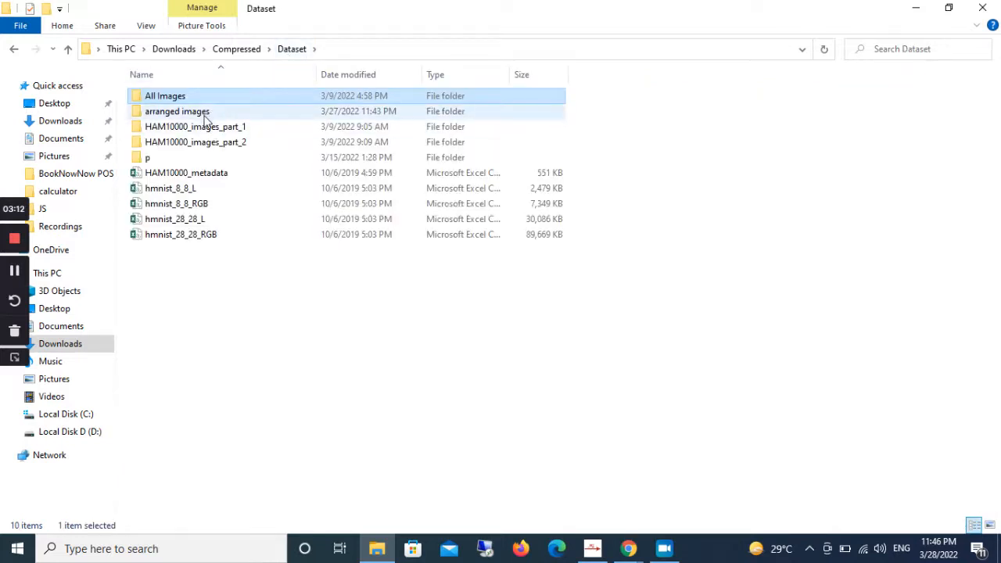
double_click(177, 111)
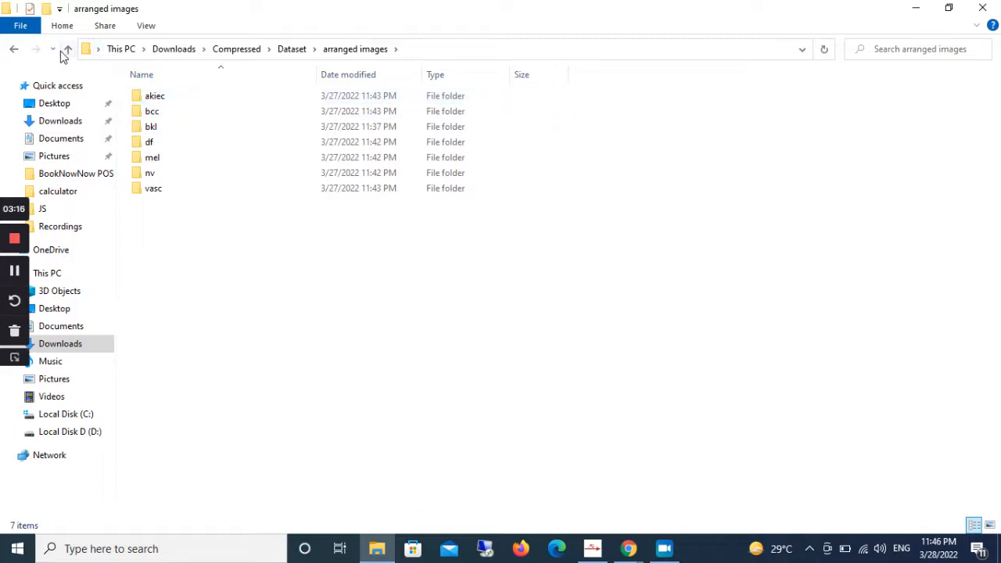
click(66, 48)
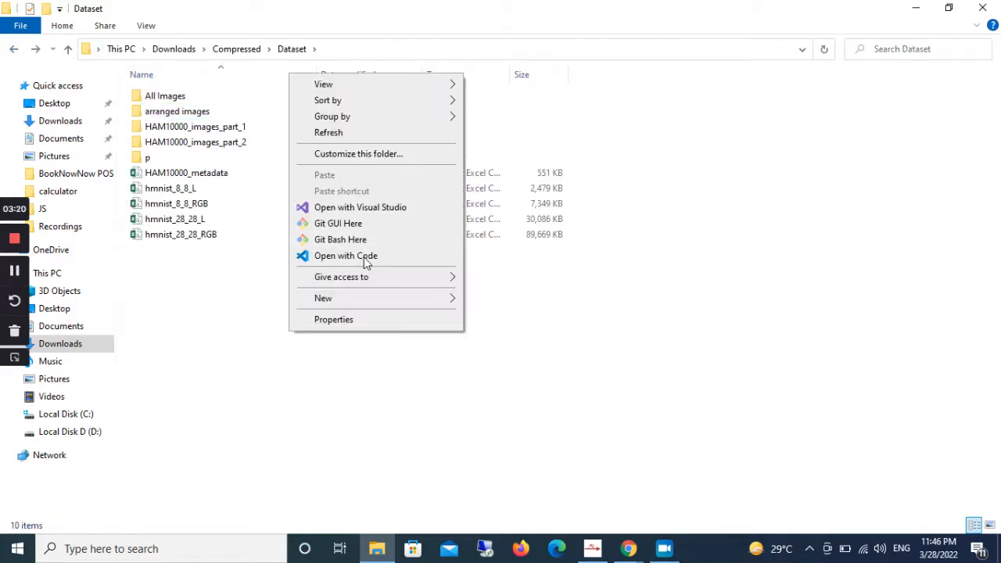
- Create a new folder in Dataset and name it 'classified images', correcting a mistyped name
click(322, 297)
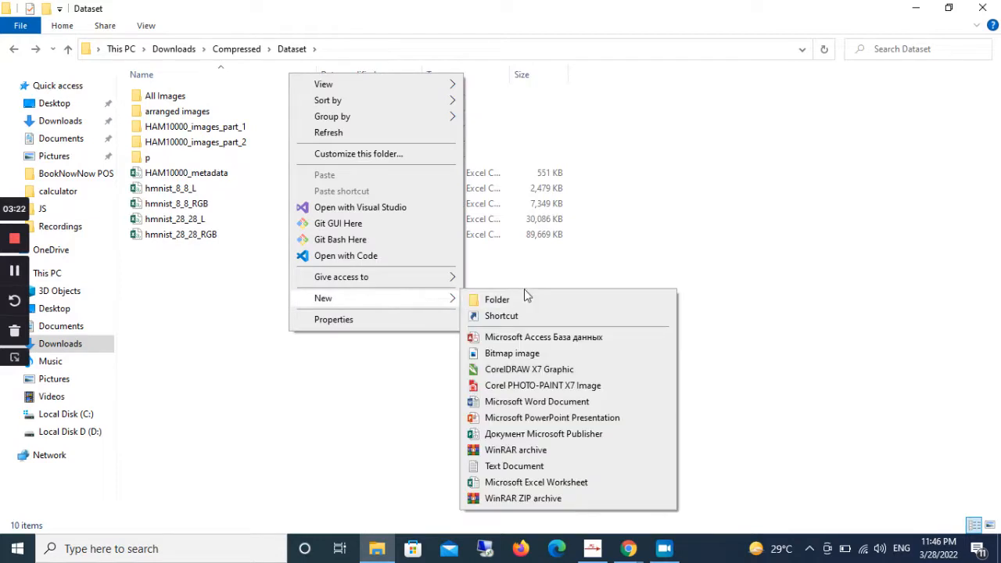
click(498, 300)
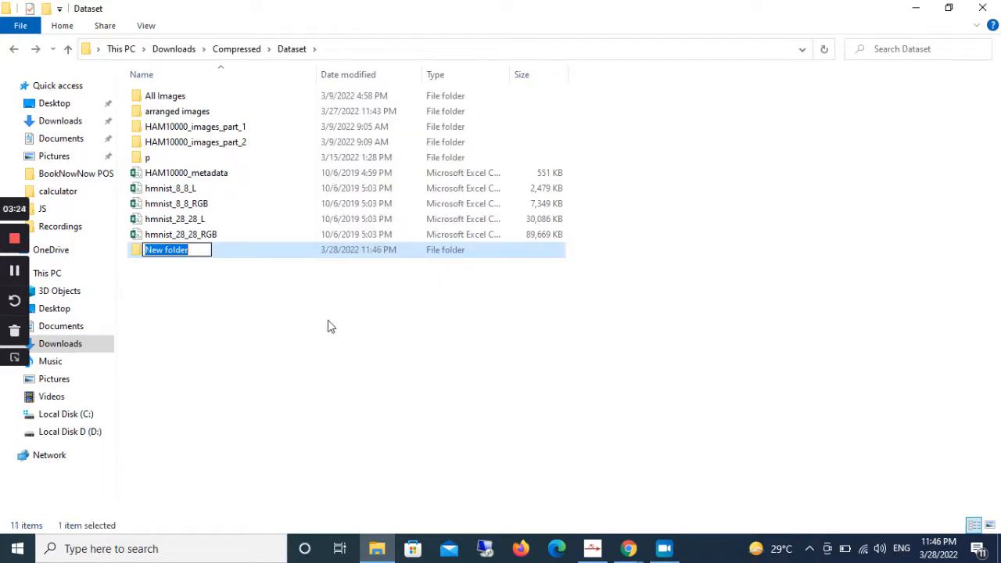
text(arranged images2)
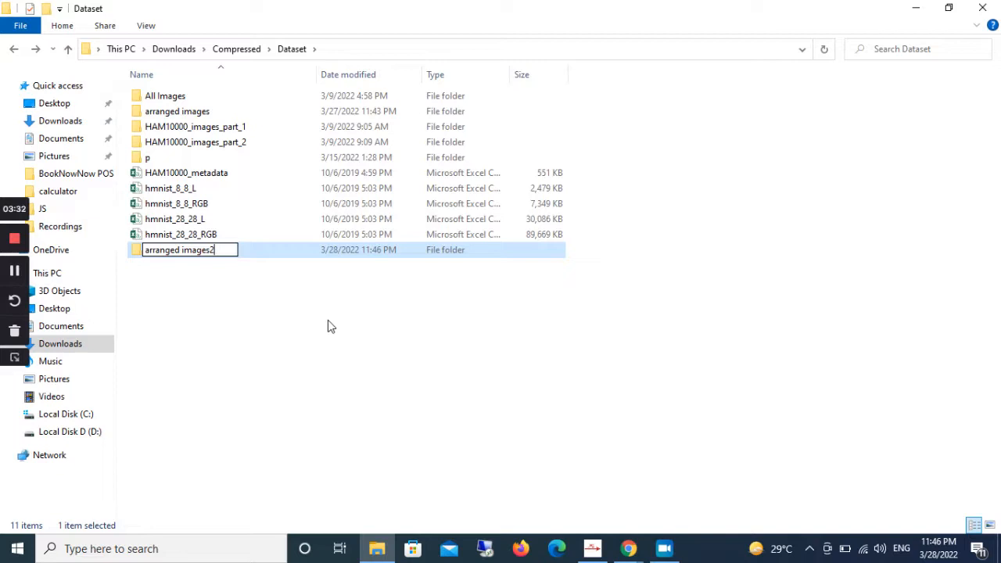
key(Backspace)
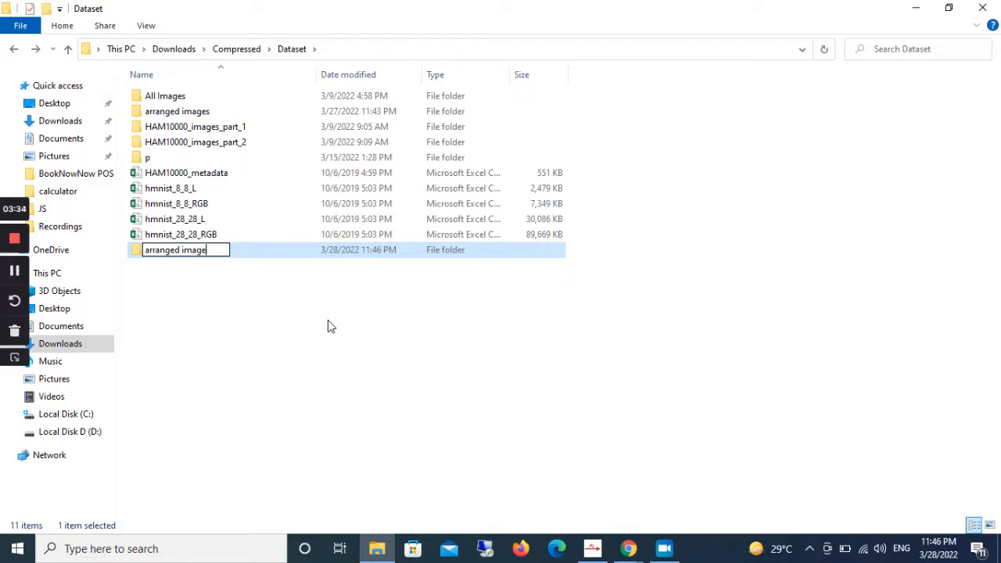
text(or)
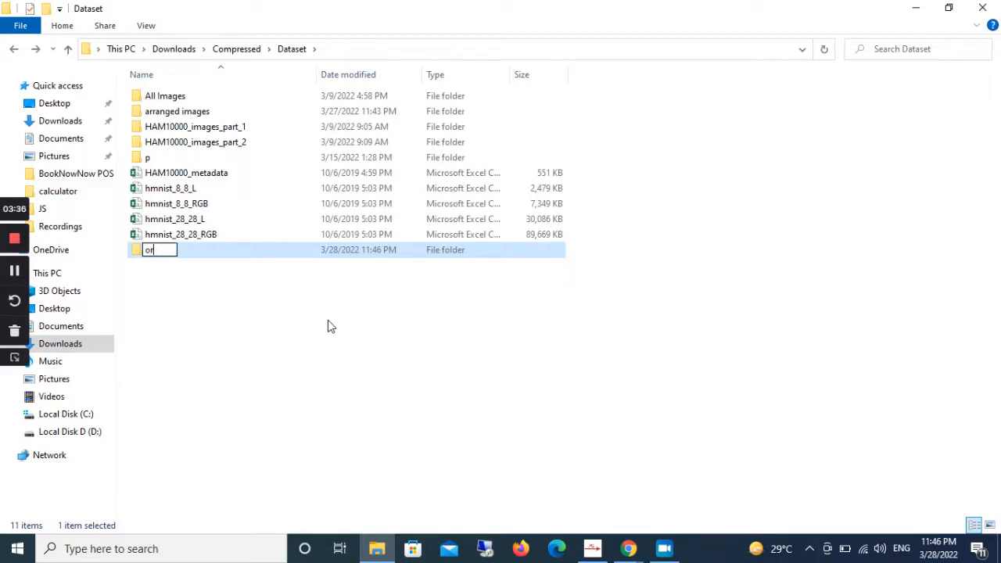
text(classified)
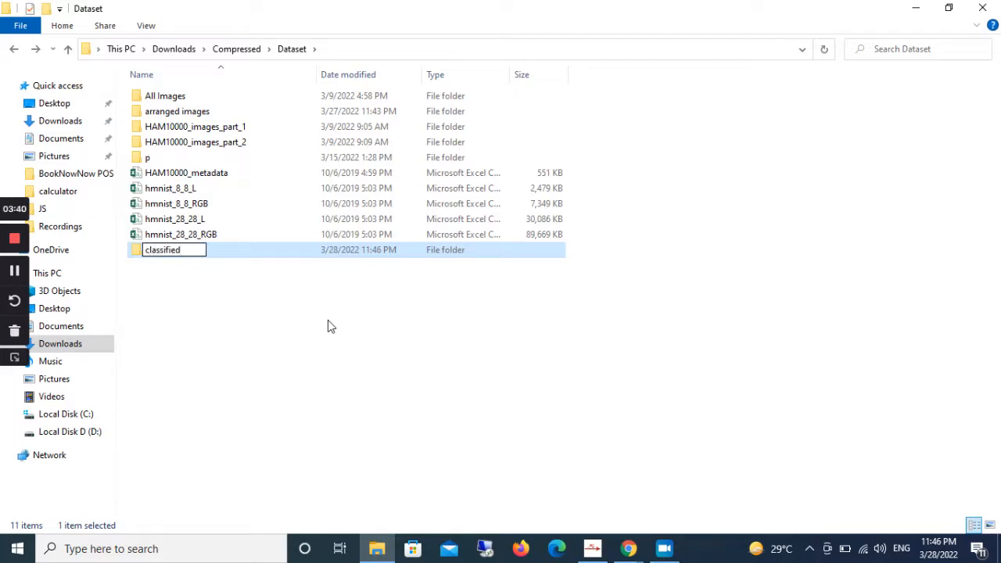
text(images)
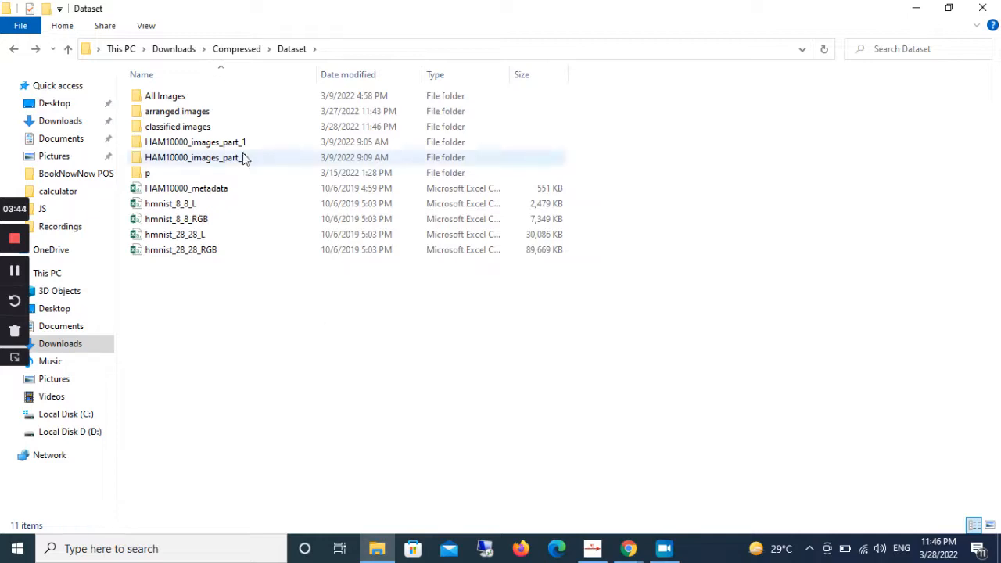
- Open the empty classified images folder and select its path in the address bar
double_click(179, 125)
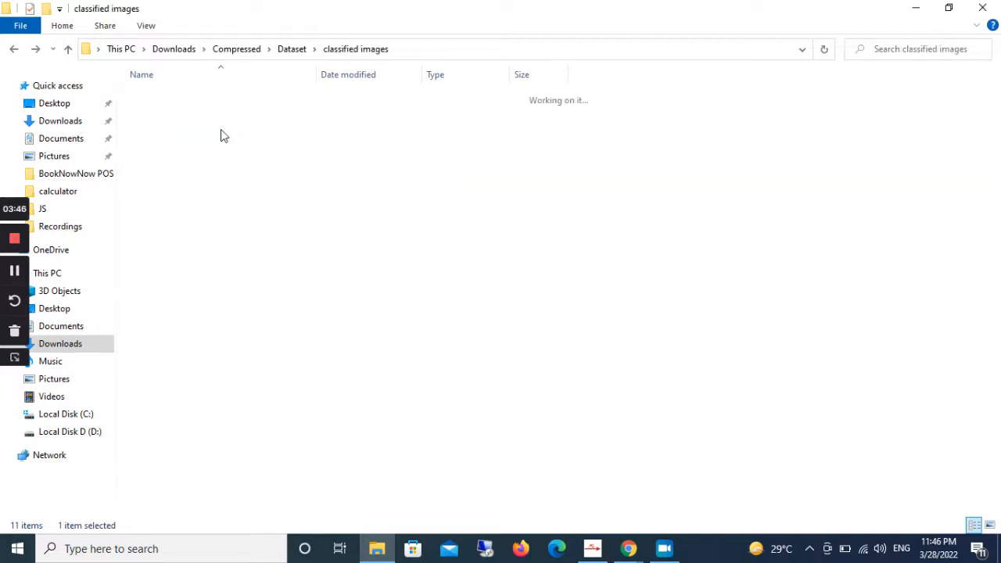
click(438, 48)
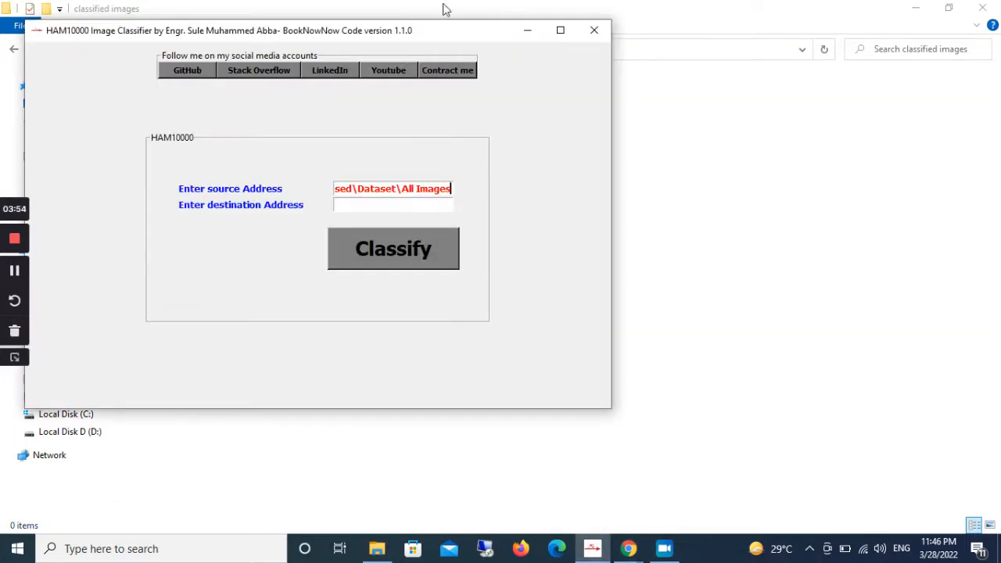
mouse_move(479, 278)
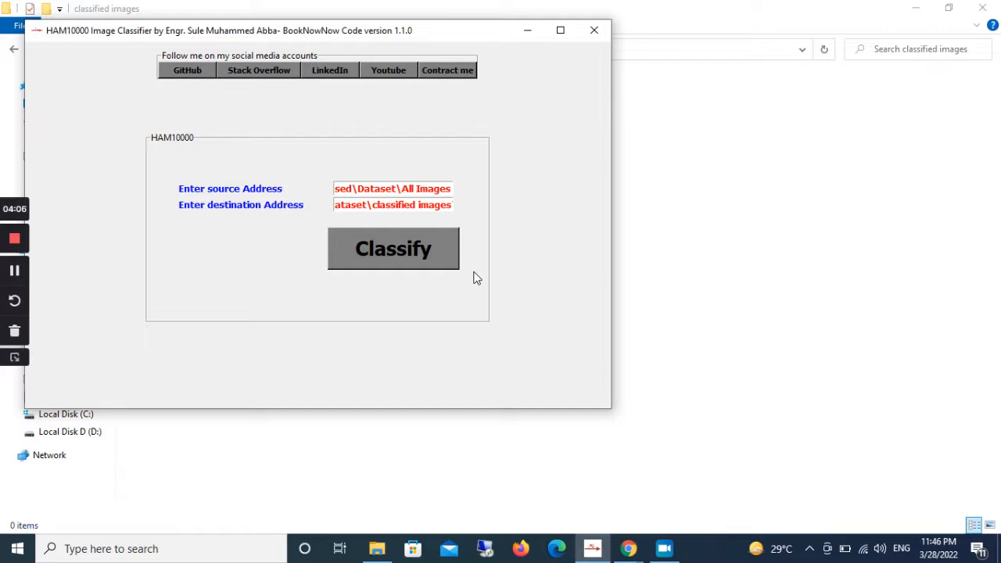
mouse_move(504, 258)
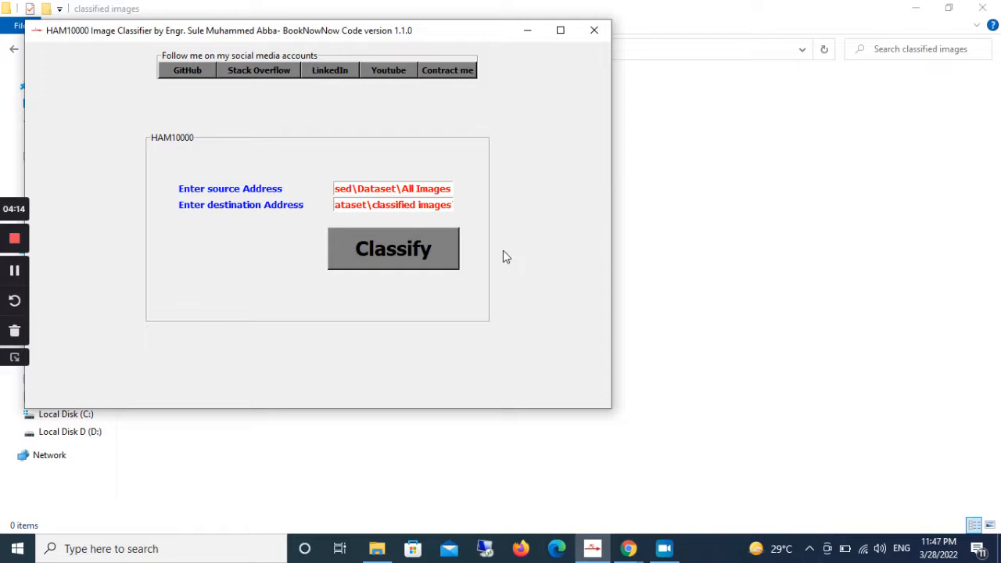
mouse_move(523, 247)
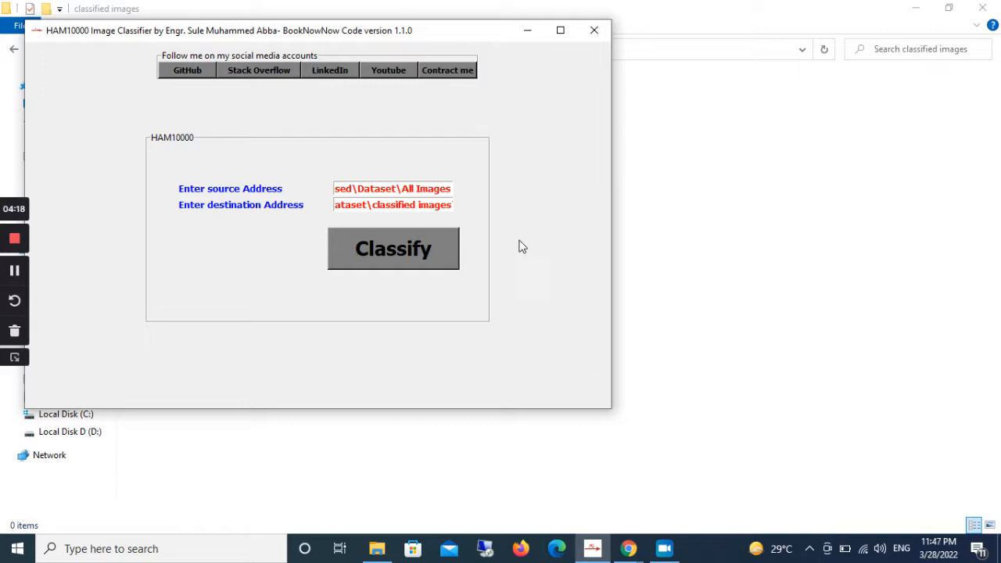
mouse_move(382, 257)
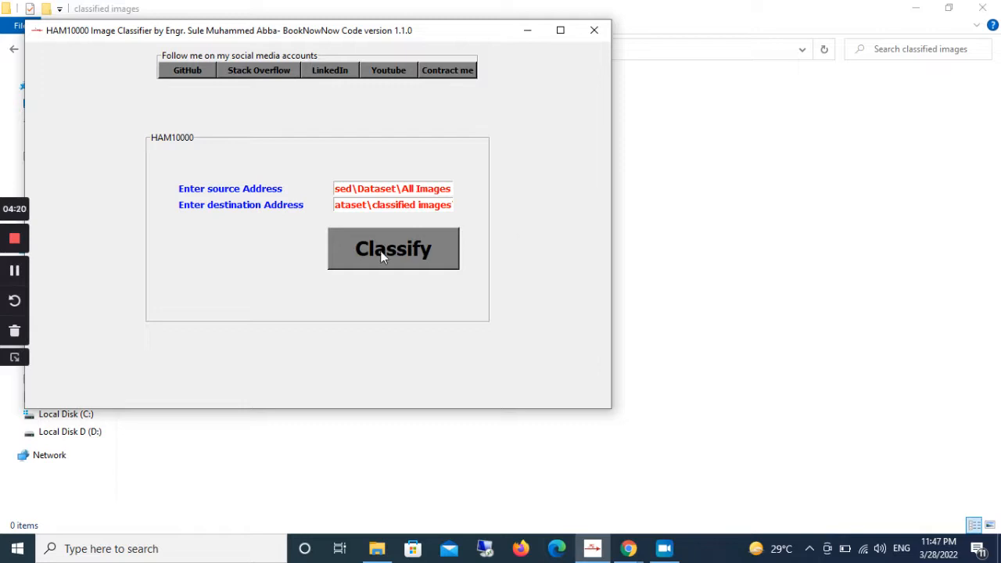
- Run Classify to copy the images into class folders in classified images
click(393, 249)
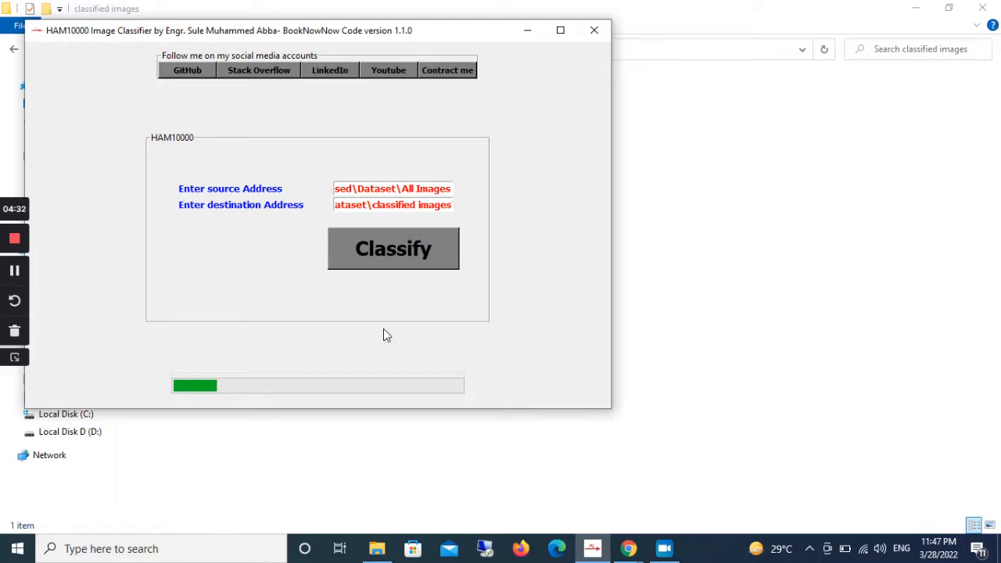
mouse_move(40, 274)
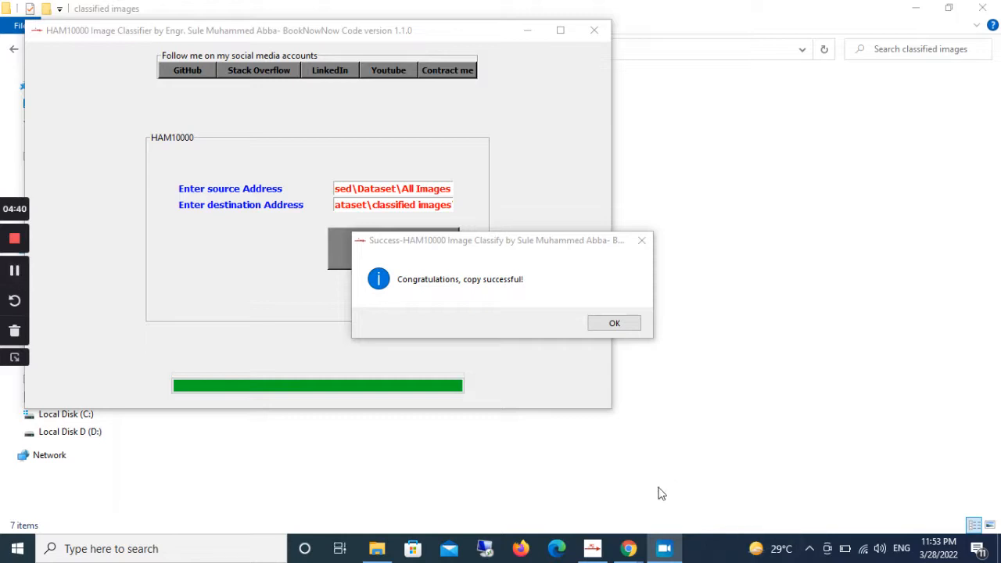
mouse_move(522, 290)
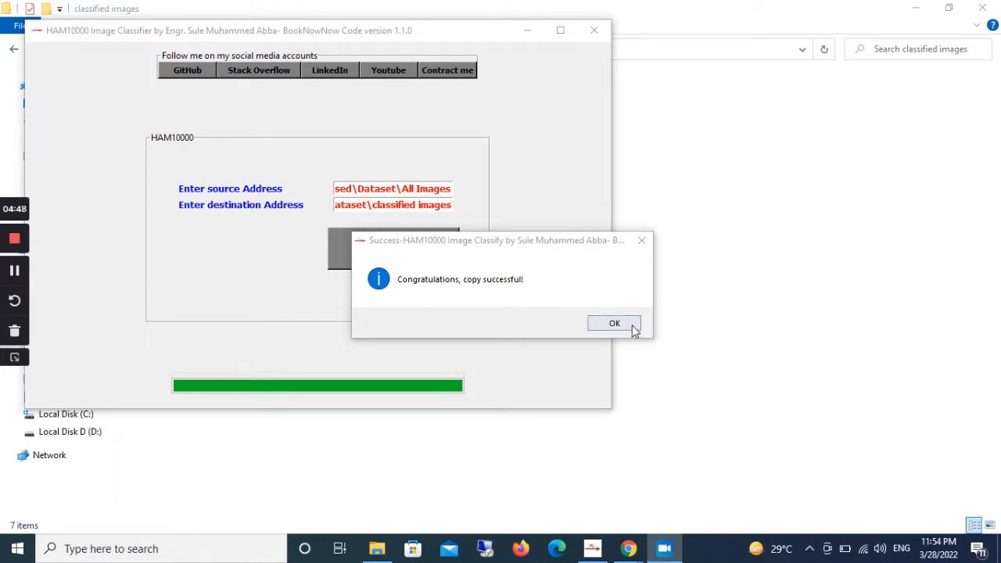
- Acknowledge the copy successful message, leaving the form with empty address fields
click(615, 322)
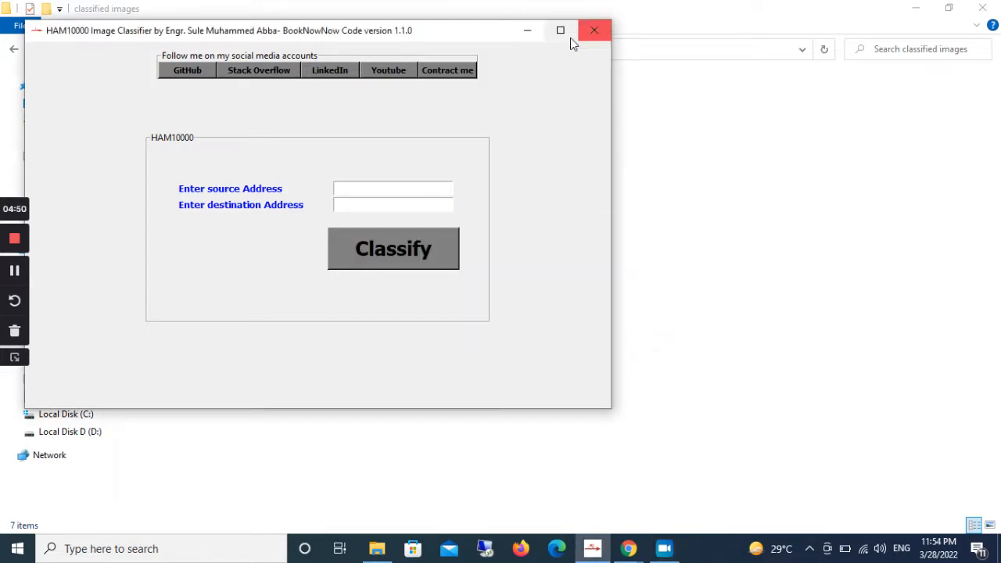
mouse_move(561, 30)
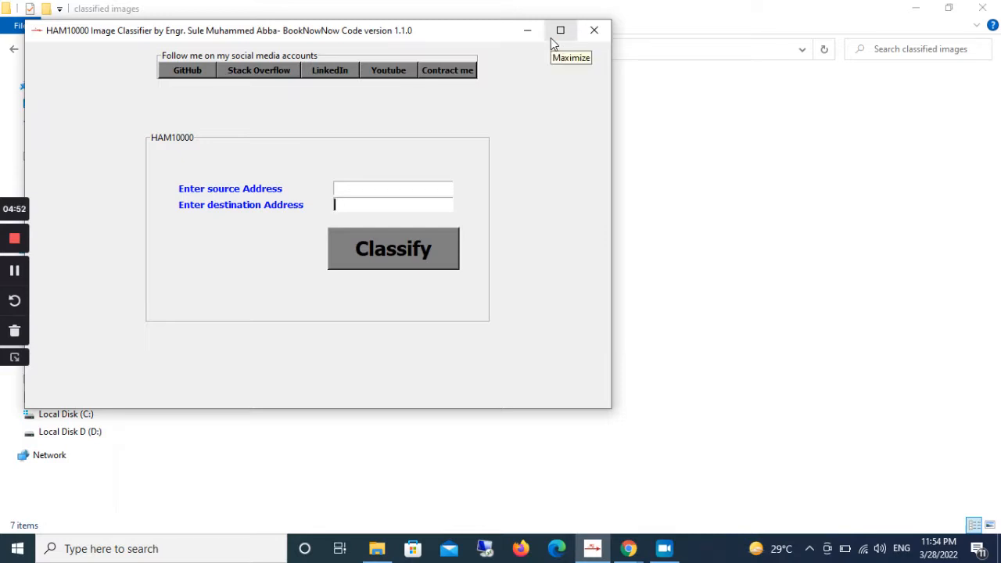